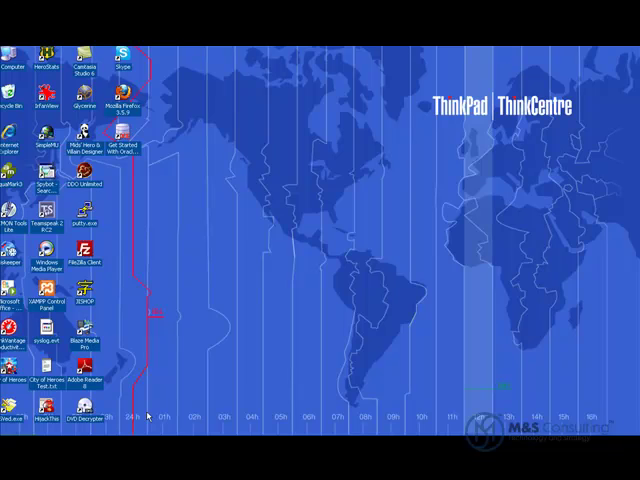
{"action": "mouse_move", "coordinate": [147, 417]}
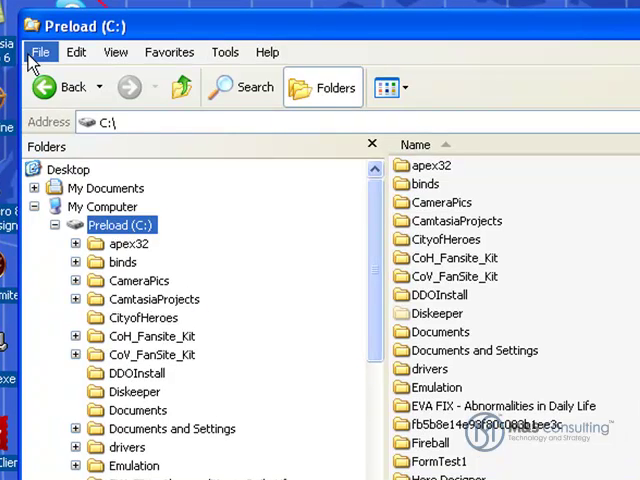
{"action": "mouse_move", "coordinate": [33, 62]}
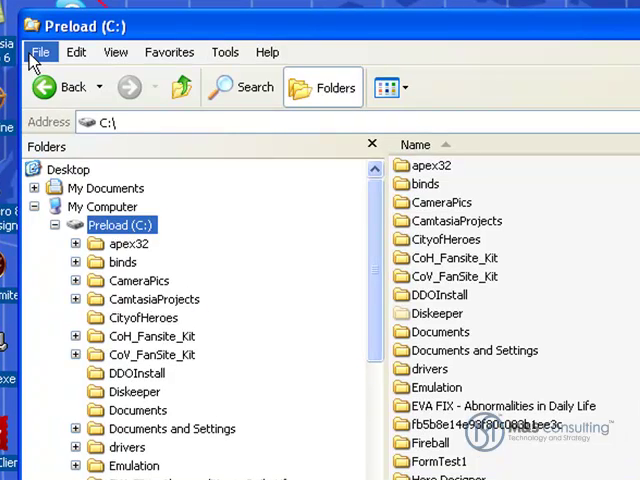
{"action": "mouse_move", "coordinate": [42, 52]}
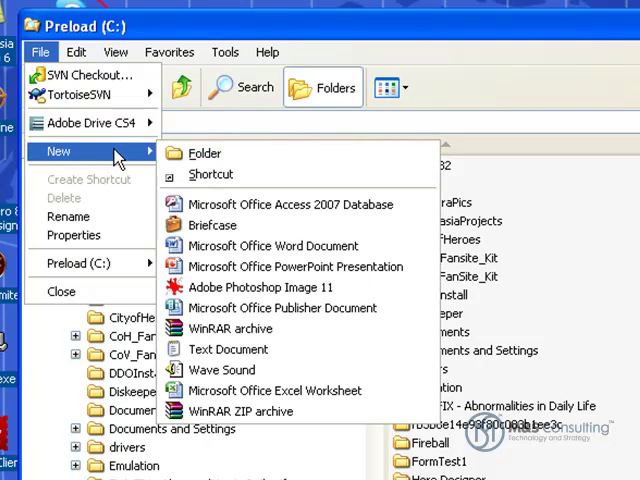
Step: Create a new folder named apex40 at the root of the C: drive
{"action": "left_click", "coordinate": [205, 153]}
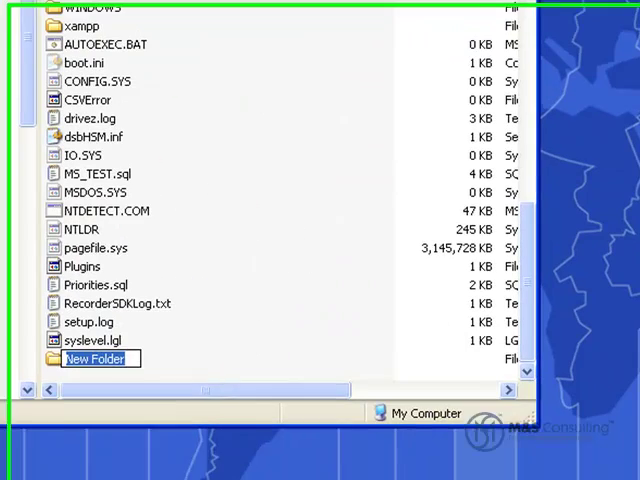
{"action": "type", "text": "apex"}
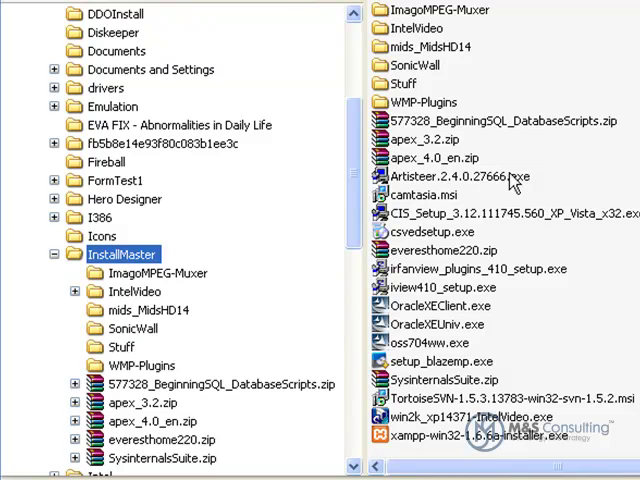
Step: Extract apex_4.0_en.zip into C:\apex40 with WinRAR and close the InstallMaster window
{"action": "left_click", "coordinate": [433, 157]}
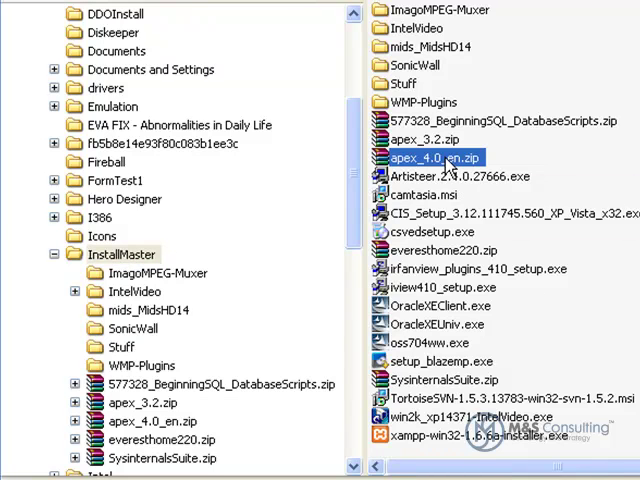
{"action": "right_click", "coordinate": [430, 158]}
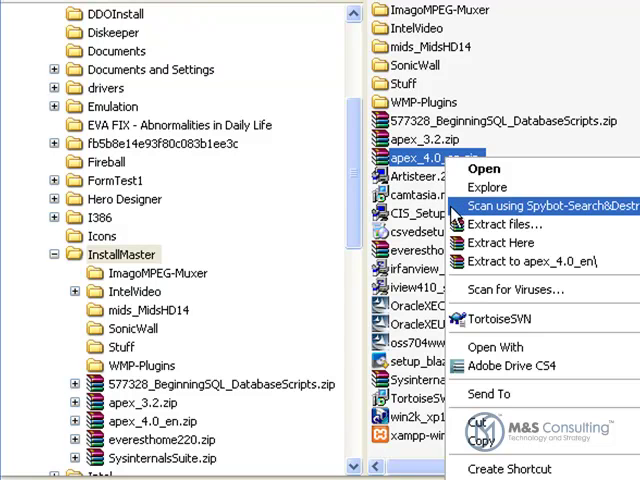
{"action": "mouse_move", "coordinate": [505, 223]}
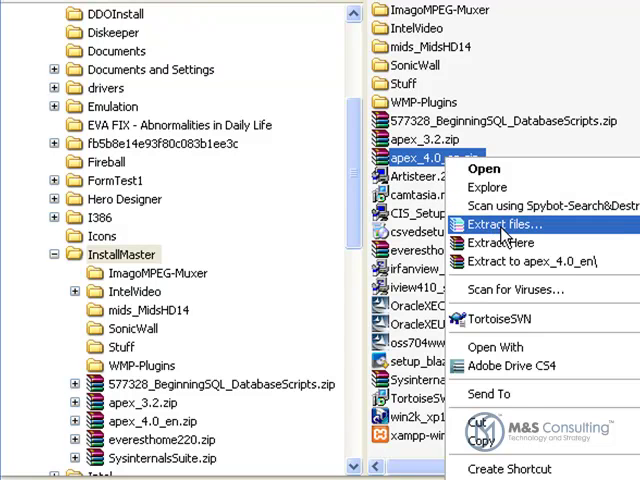
{"action": "left_click", "coordinate": [502, 224]}
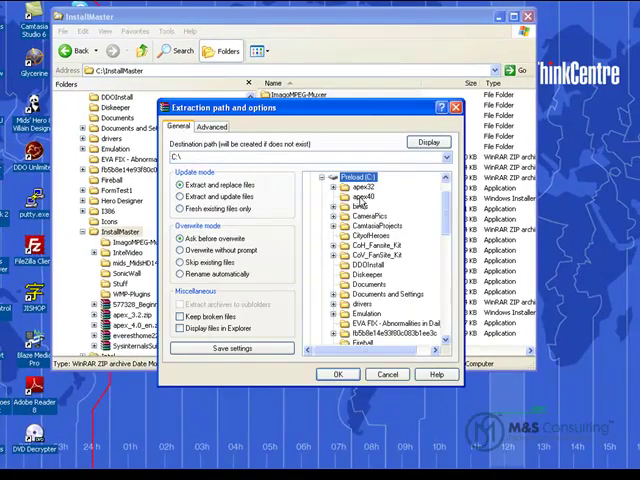
{"action": "left_click", "coordinate": [366, 197]}
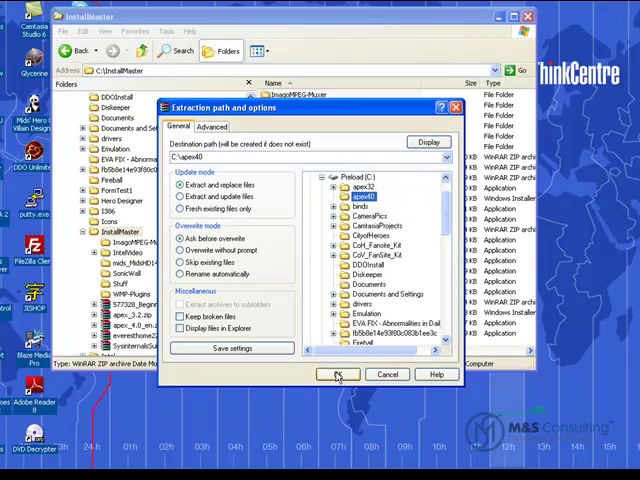
{"action": "left_click", "coordinate": [335, 374]}
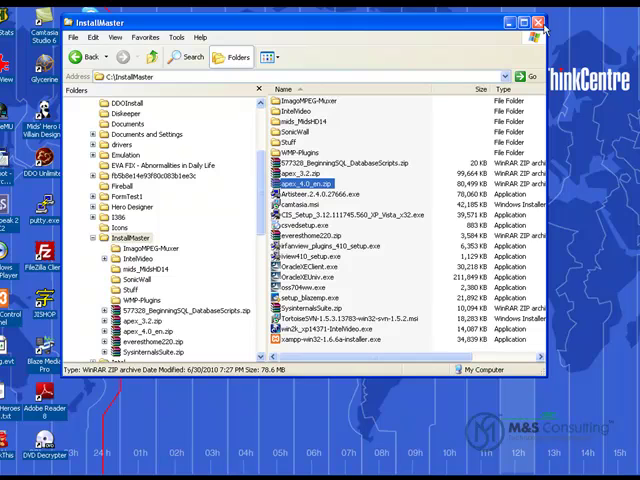
{"action": "left_click", "coordinate": [537, 22]}
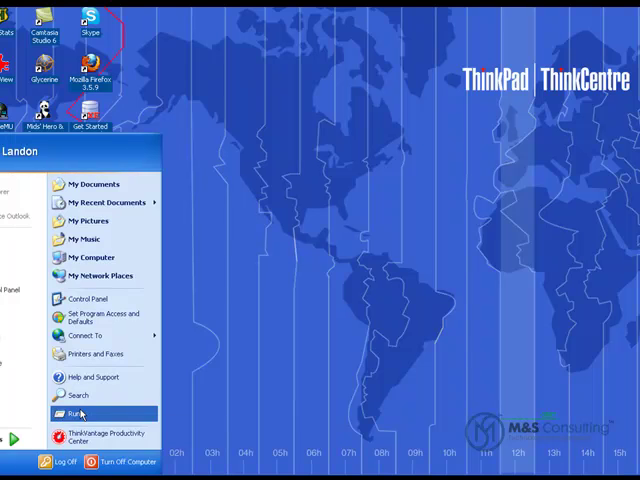
Step: Open a Command Prompt and change directory to C:\apex40\apex
{"action": "left_click", "coordinate": [72, 413]}
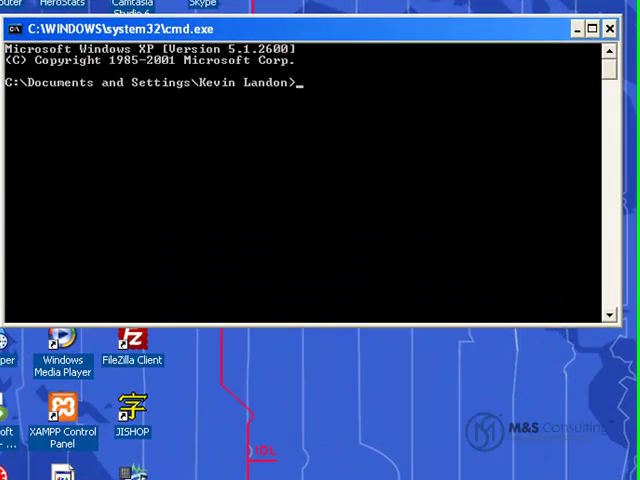
{"action": "type", "text": "c"}
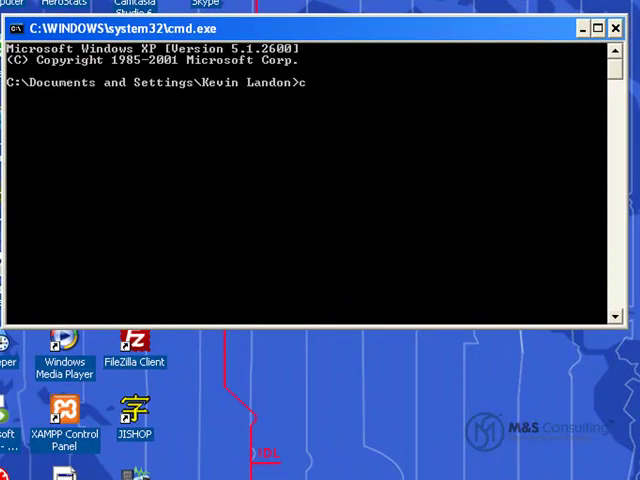
{"action": "type", "text": "d\\"}
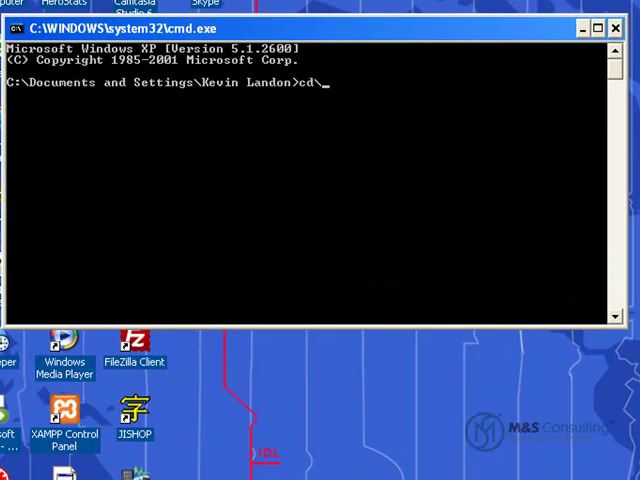
{"action": "type", "text": "cd ap"}
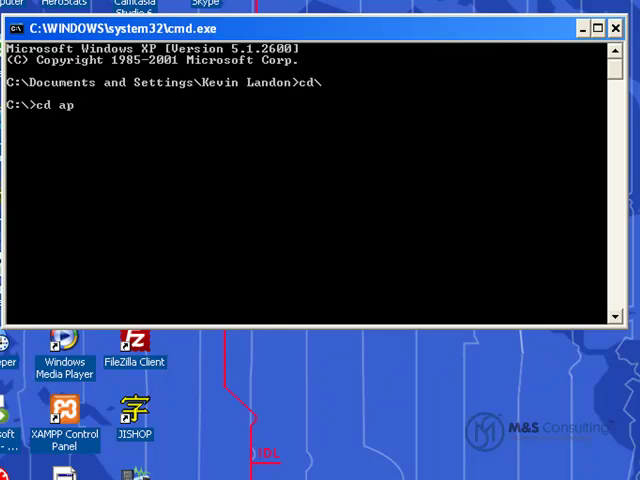
{"action": "type", "text": "ex40"}
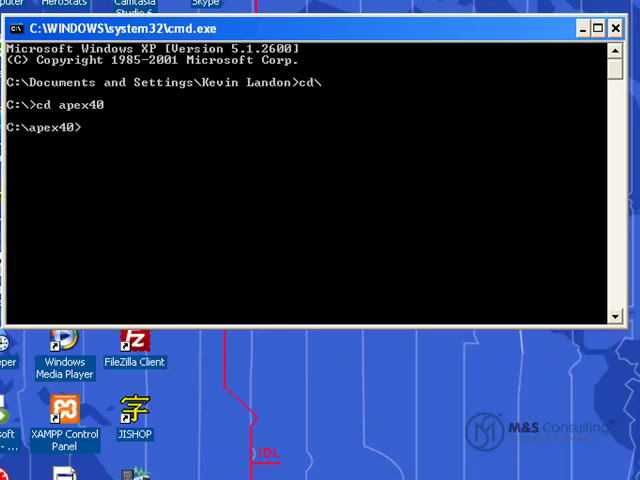
{"action": "type", "text": "cd apex"}
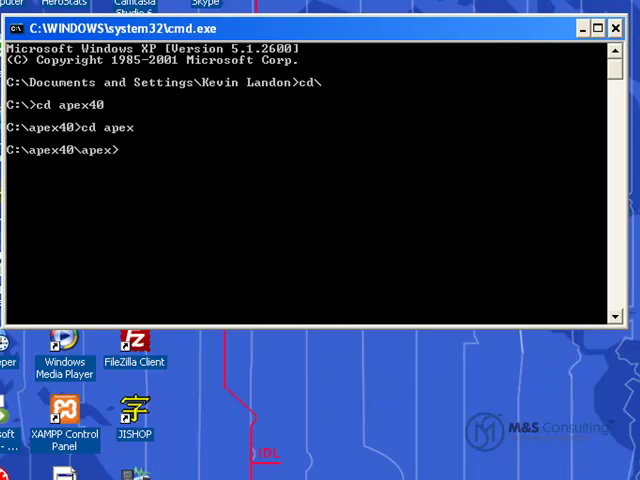
Step: Start SQL*Plus connected as SYS AS SYSDBA
{"action": "type", "text": "s"}
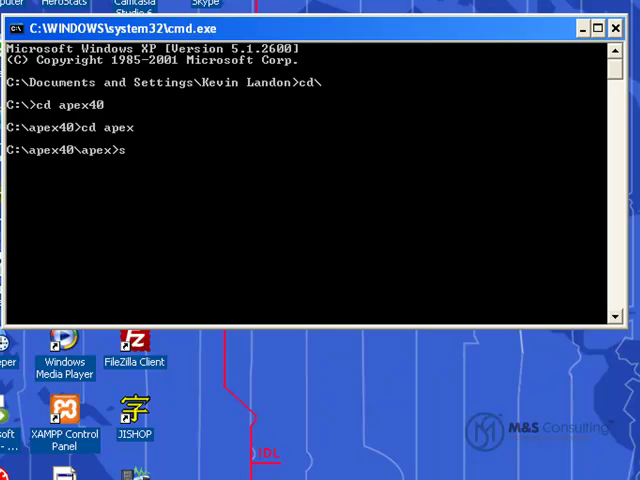
{"action": "type", "text": "qlplus"}
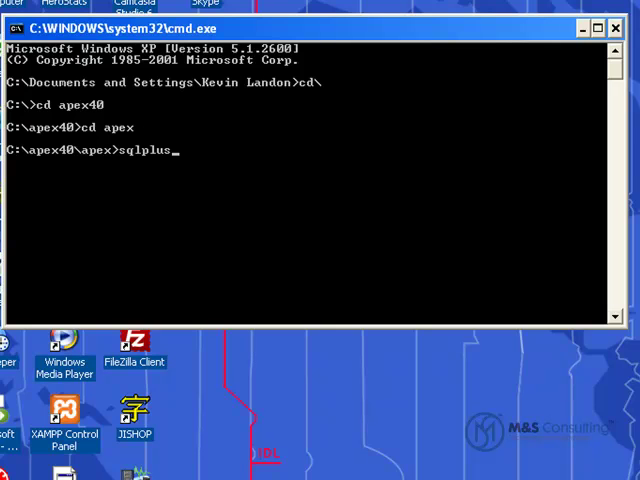
{"action": "type", "text": "SYS as SYS"}
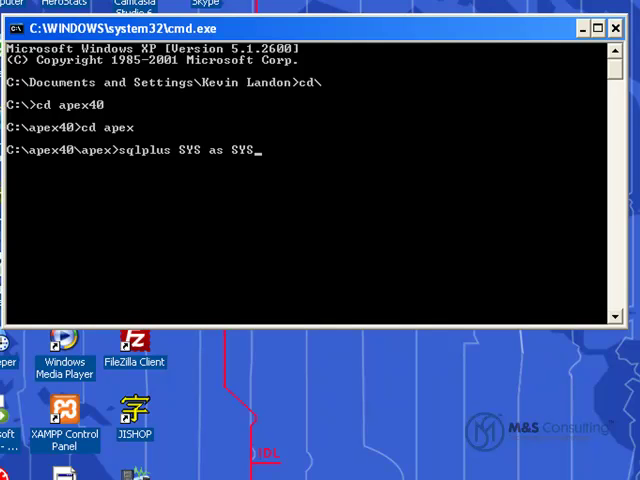
{"action": "type", "text": "DBA"}
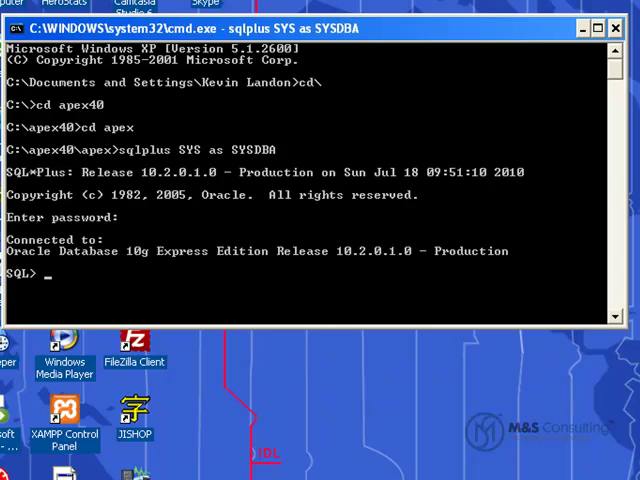
Step: Run SELECT DBMS_XDB.GETHTTPPORT FROM DUAL to confirm the HTTP port is 8080
{"action": "type", "text": "SELECT"}
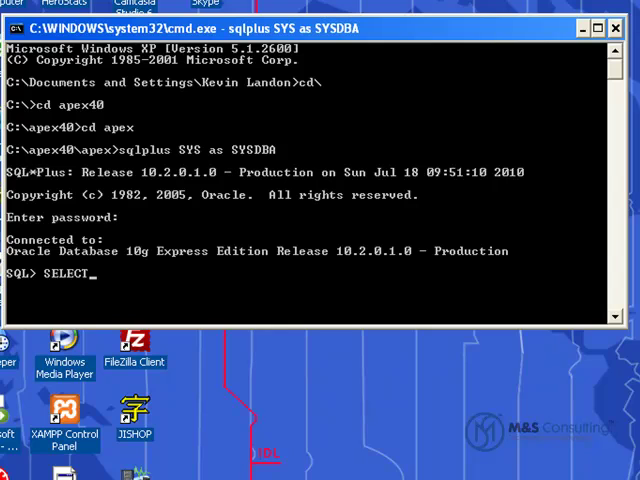
{"action": "type", "text": "DBMS"}
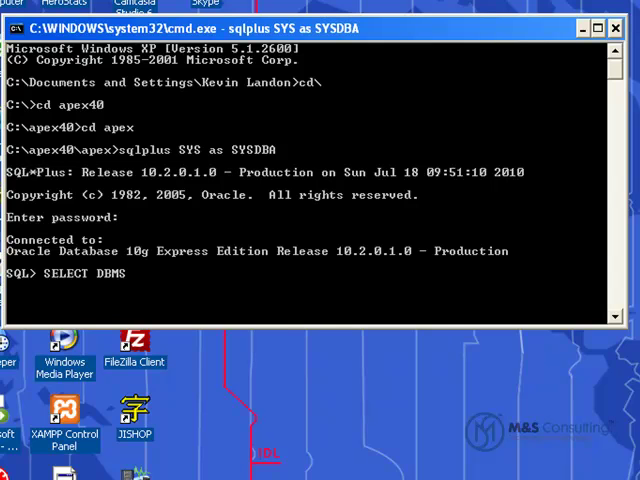
{"action": "type", "text": "_XDB"}
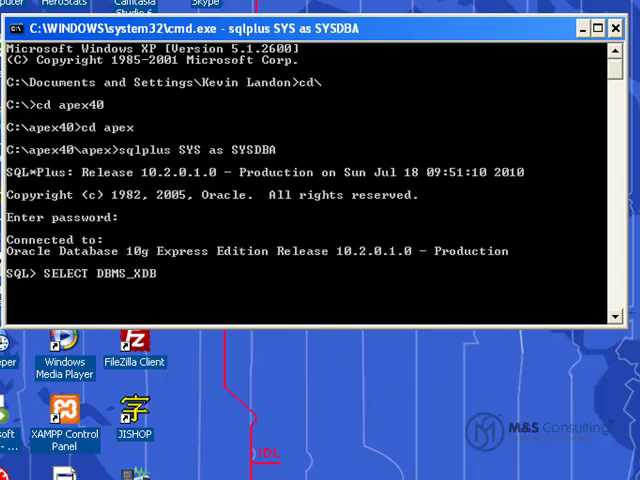
{"action": "type", "text": "."}
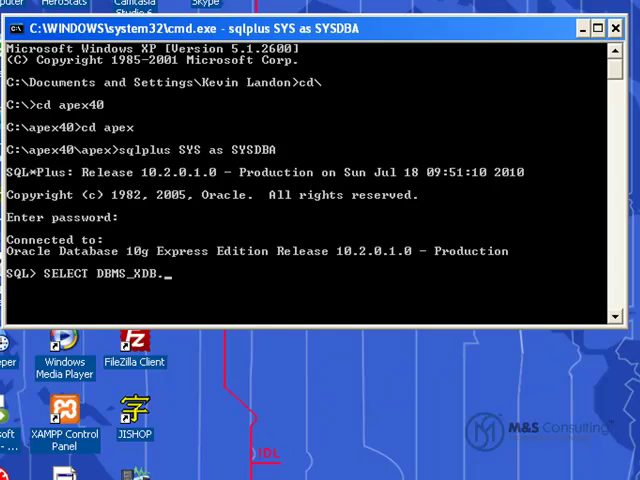
{"action": "type", "text": "GETHTTP"}
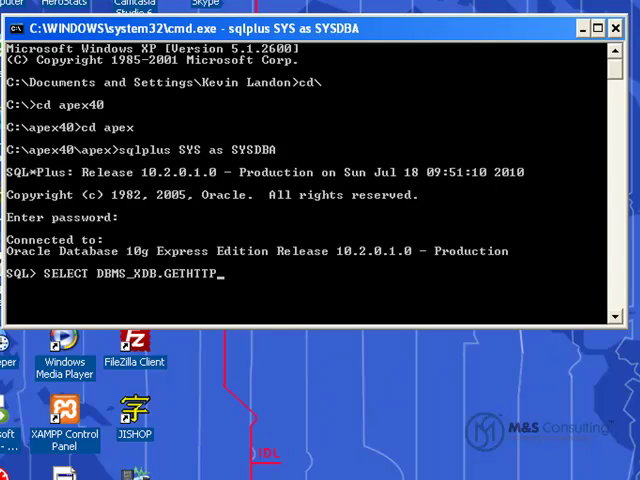
{"action": "type", "text": "PORT FRO"}
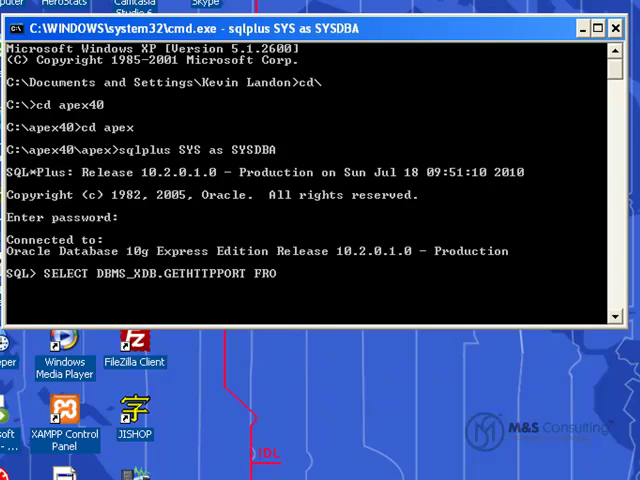
{"action": "type", "text": "M DUAL"}
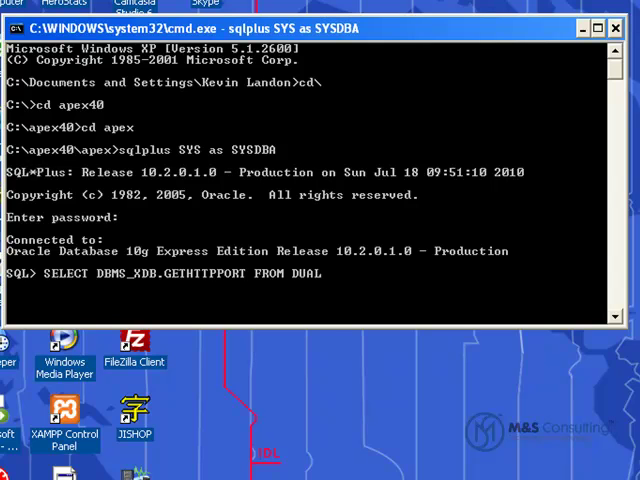
{"action": "type", "text": ";"}
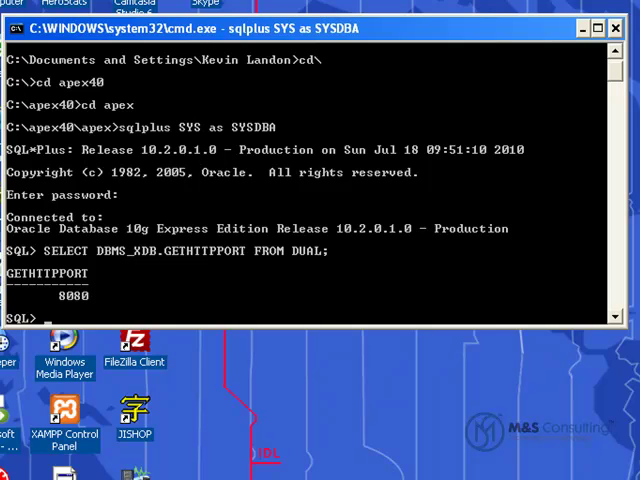
{"action": "type", "text": "@apexins S"}
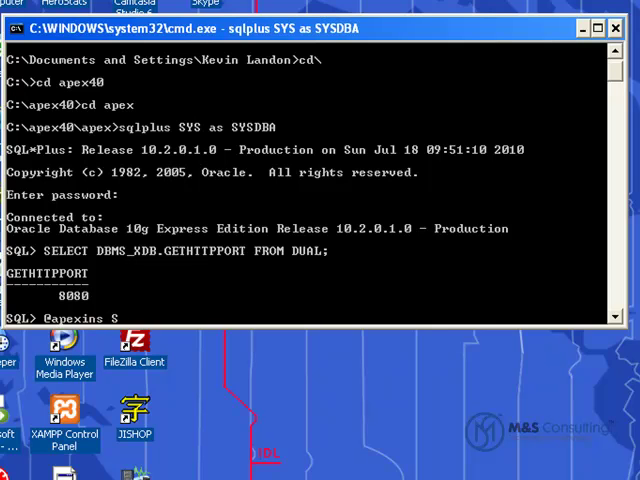
{"action": "type", "text": "YSAUX"}
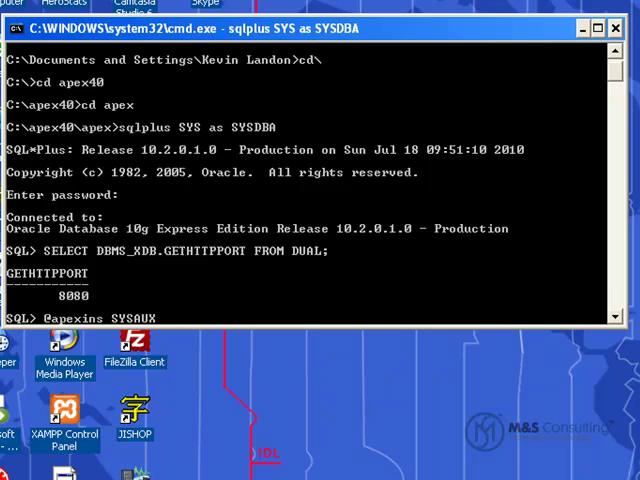
{"action": "type", "text": "SYSAUX"}
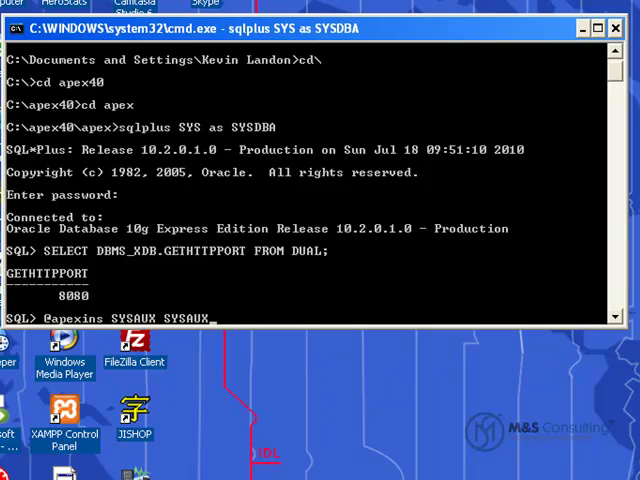
{"action": "type", "text": "TEMP /i/"}
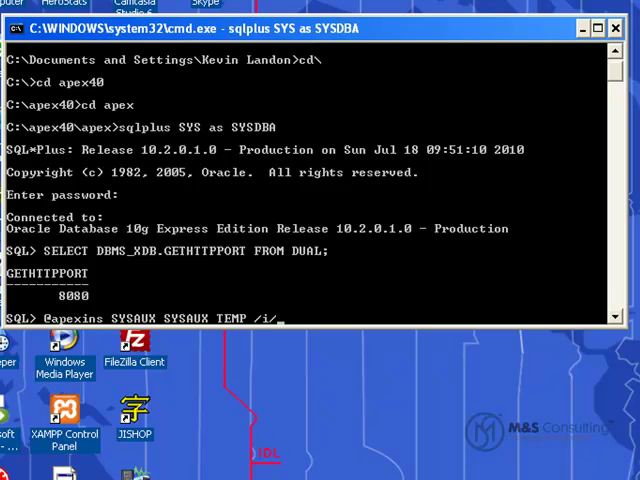
{"action": "key", "text": "Return"}
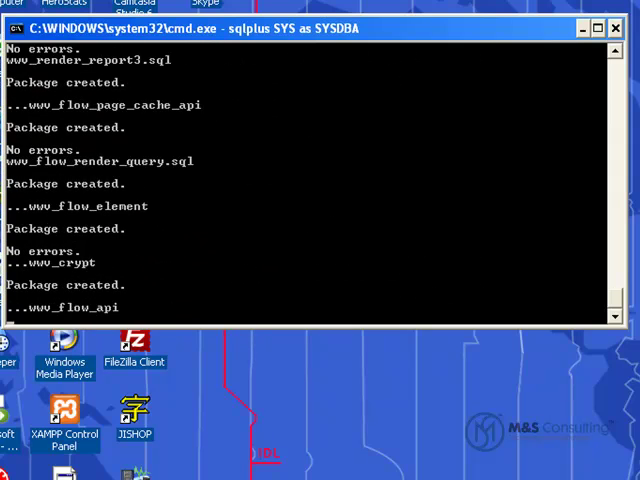
Step: Follow the installation output until it disconnects, then clear the screen with cls
{"action": "scroll", "scroll_direction": "down", "scroll_amount": 3}
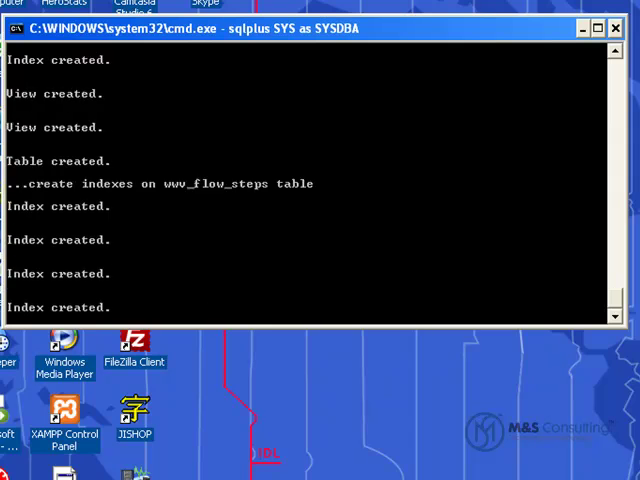
{"action": "scroll", "scroll_direction": "down", "scroll_amount": 3}
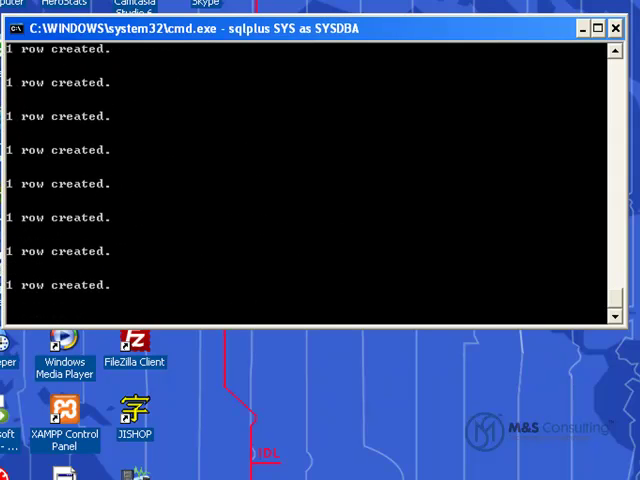
{"action": "scroll", "scroll_direction": "down", "scroll_amount": 3}
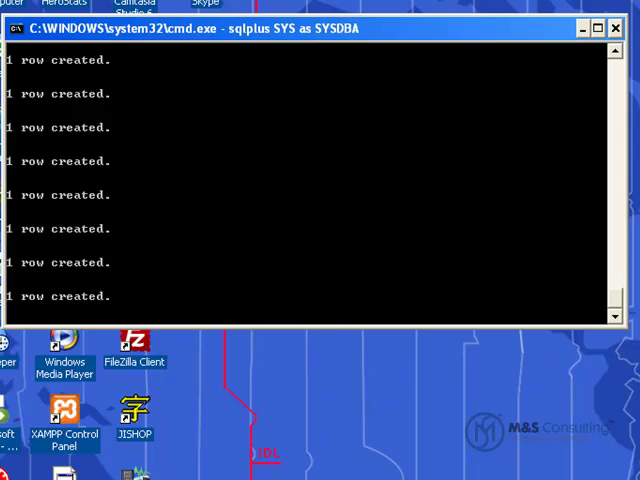
{"action": "scroll", "scroll_direction": "down", "scroll_amount": 3}
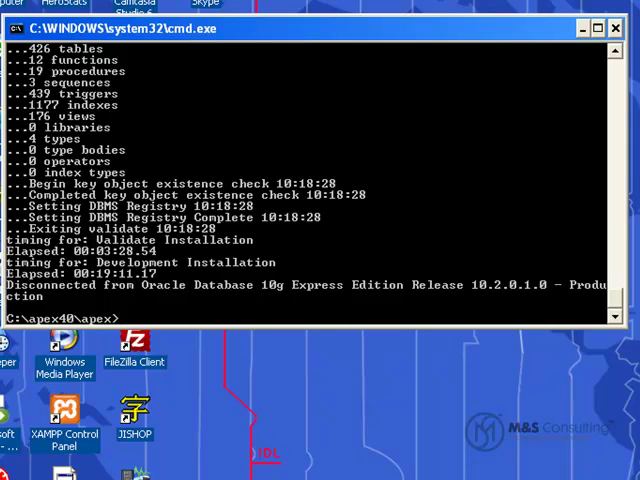
{"action": "type", "text": "cls"}
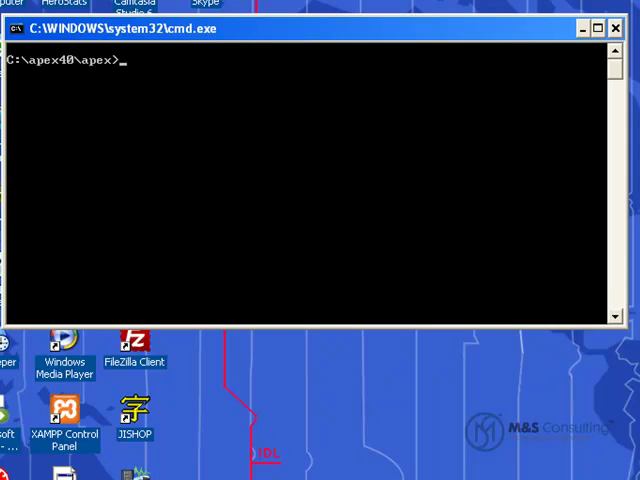
Step: Reconnect with sqlplus SYS as SYSDBA
{"action": "type", "text": "sqlp"}
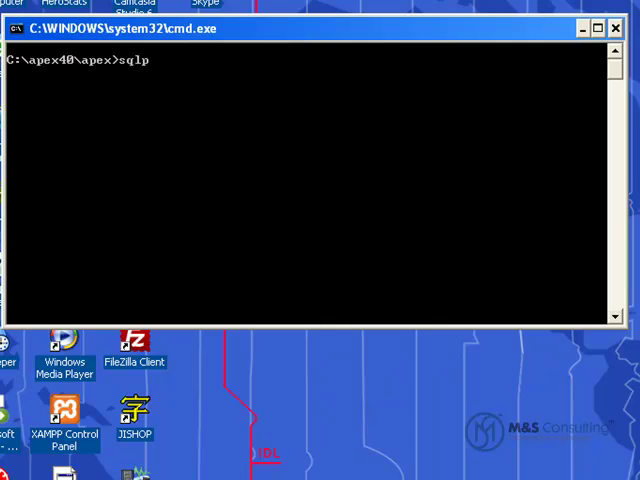
{"action": "type", "text": "lus SYS"}
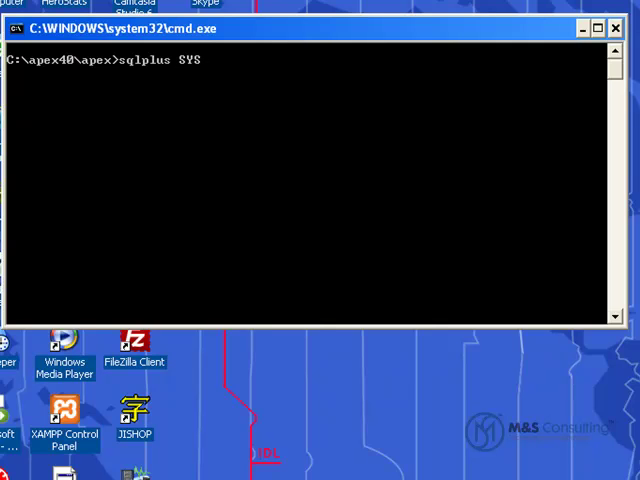
{"action": "type", "text": "as SYSDB"}
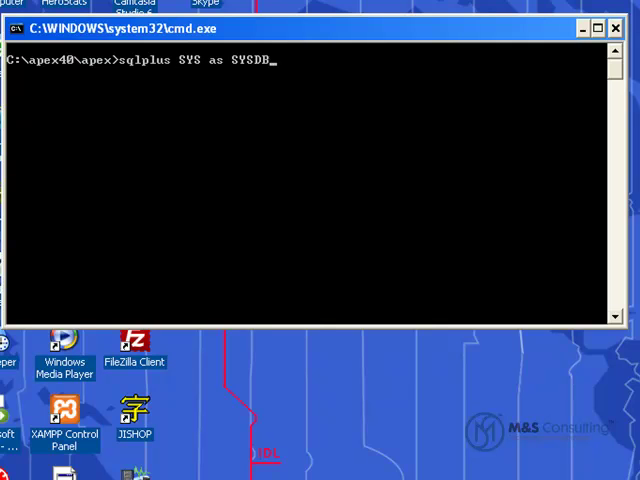
{"action": "type", "text": "A"}
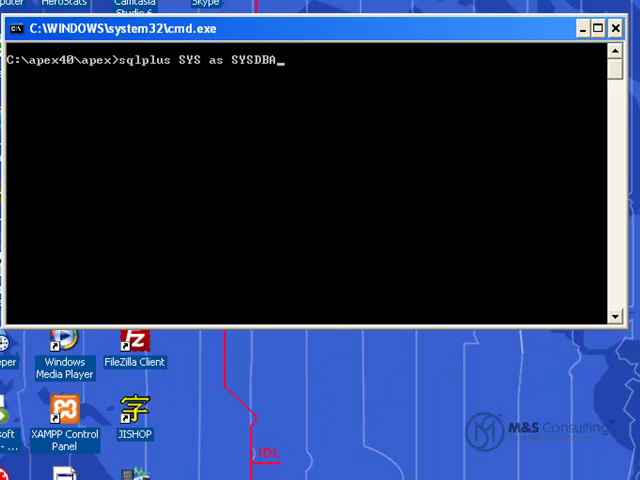
{"action": "key", "text": "enter"}
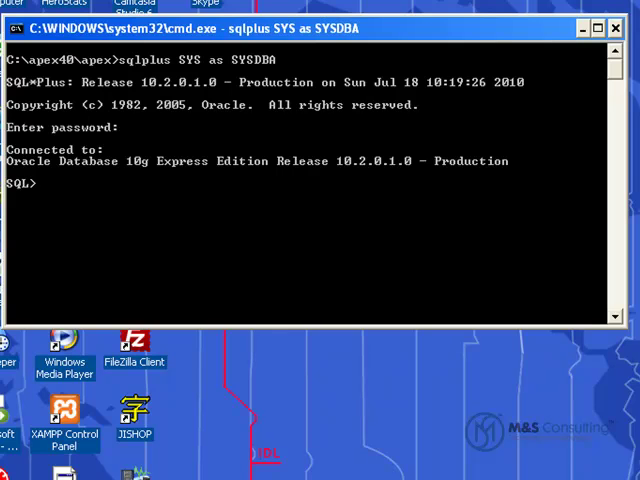
{"action": "type", "text": "@"}
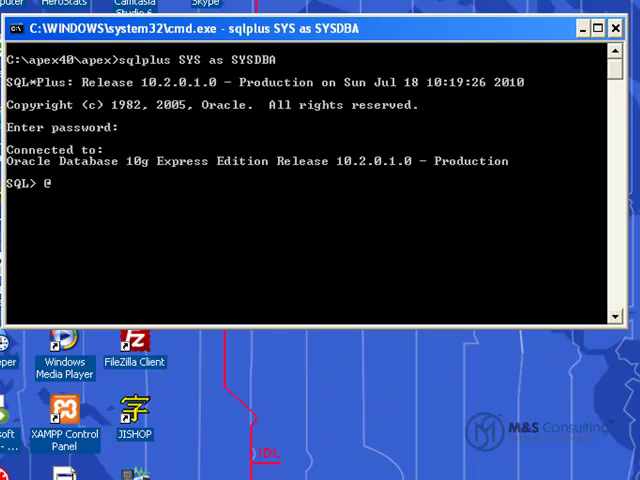
{"action": "type", "text": "a"}
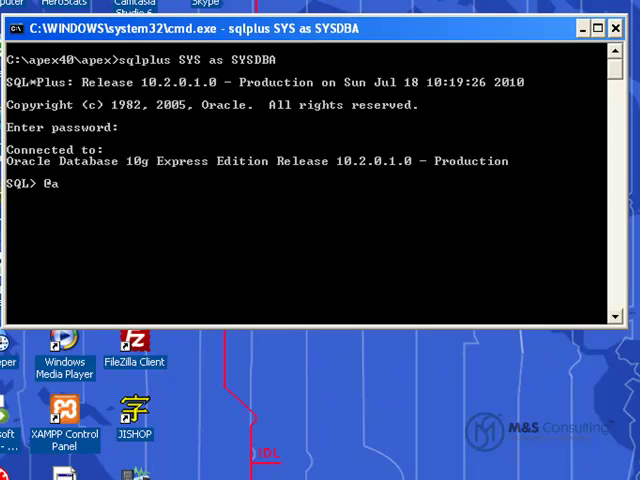
{"action": "type", "text": "pxl"}
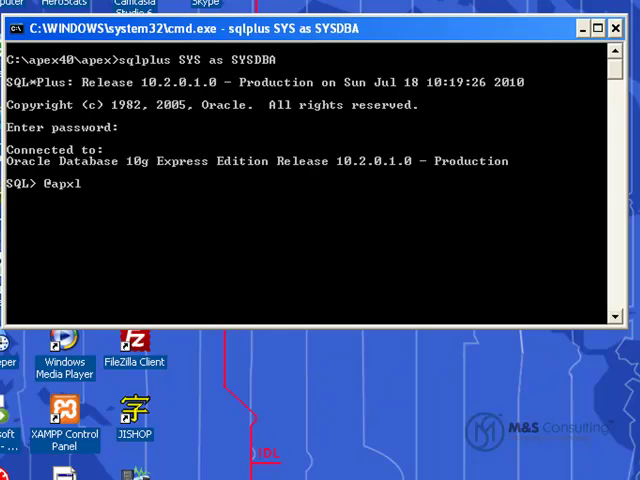
{"action": "type", "text": "ding"}
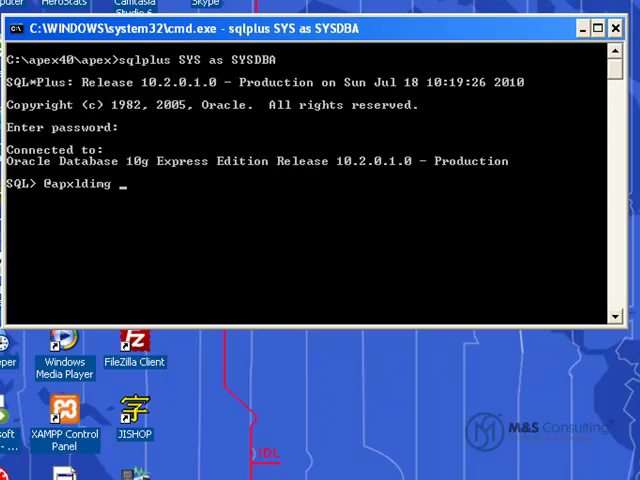
{"action": "type", "text": "c:\\"}
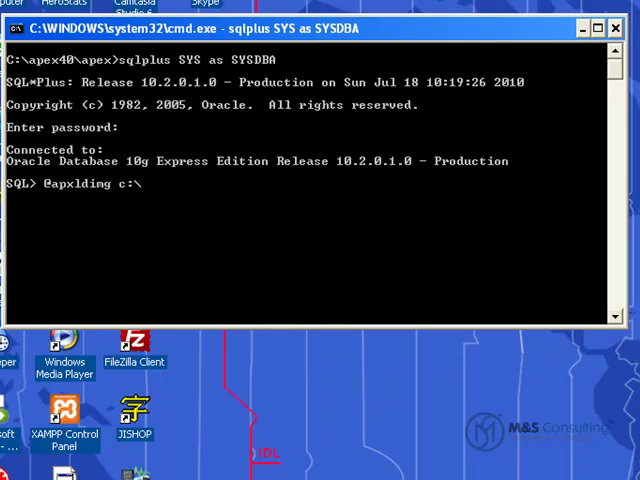
{"action": "type", "text": "apex40"}
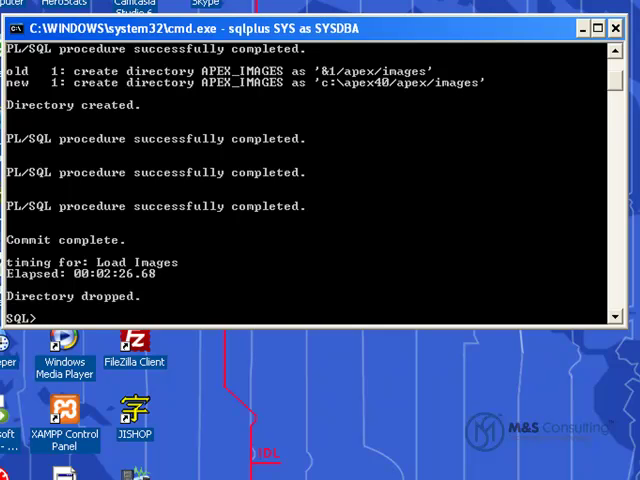
Step: Re-run the DBMS_XDB.GETHTTPPORT query from DUAL, confirming port 8080
{"action": "type", "text": "SELECT"}
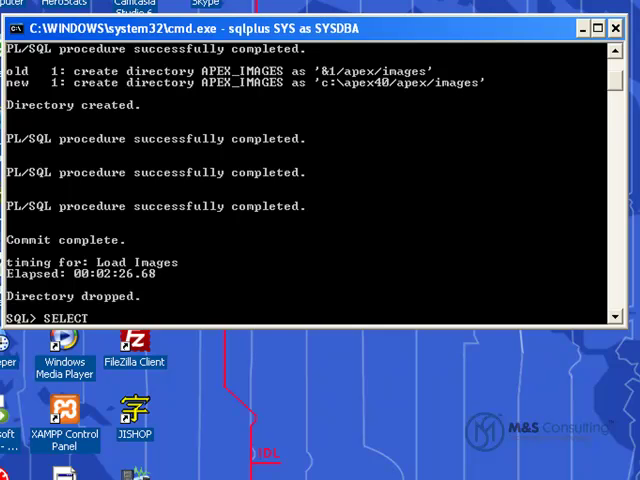
{"action": "type", "text": "DBMS_XDB"}
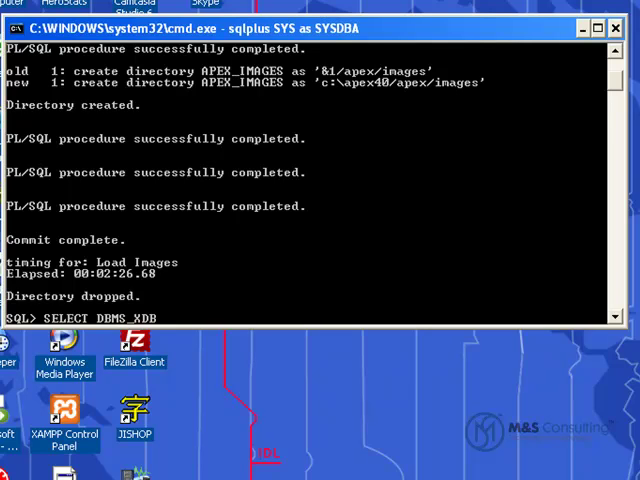
{"action": "type", "text": ".GETHTTPPORT"}
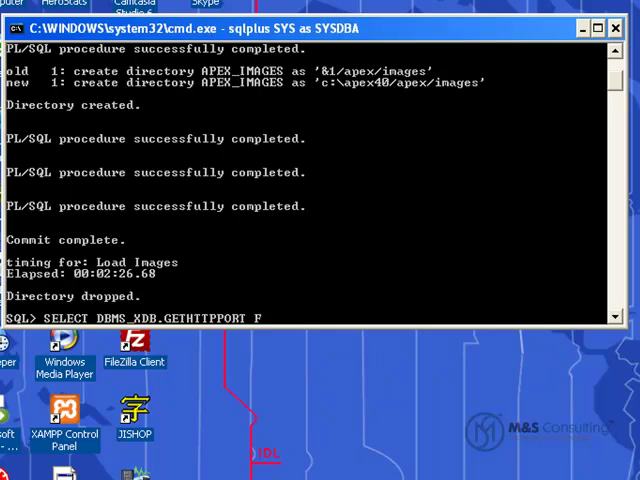
{"action": "type", "text": "FROM DUAL;"}
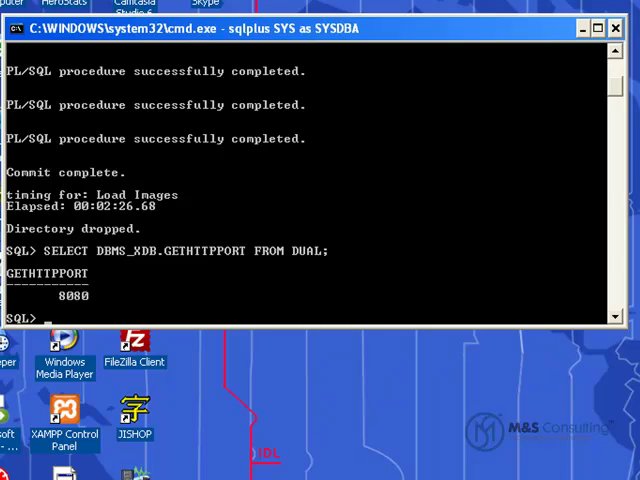
{"action": "mouse_move", "coordinate": [118, 335]}
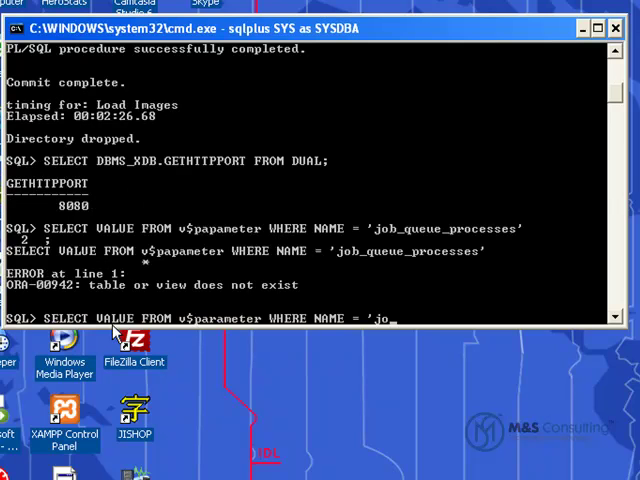
Step: Query job_queue_processes in v$parameter and raise it from 4 to 10
{"action": "type", "text": "b_queue"}
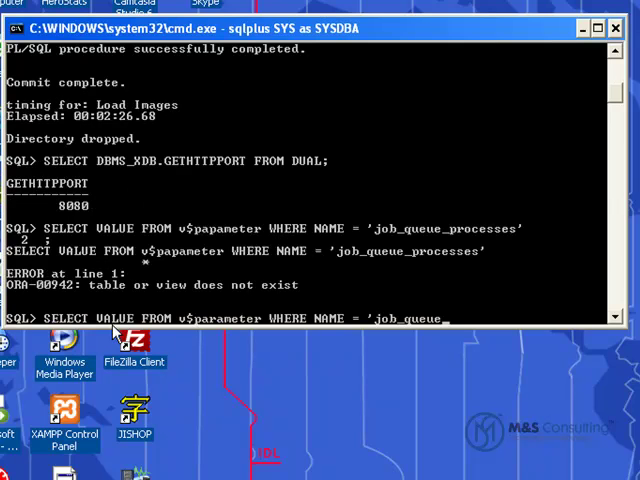
{"action": "type", "text": "processes'"}
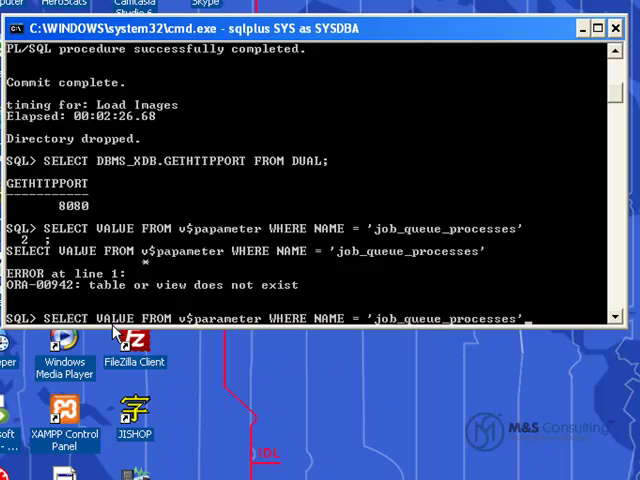
{"action": "key", "text": "Return"}
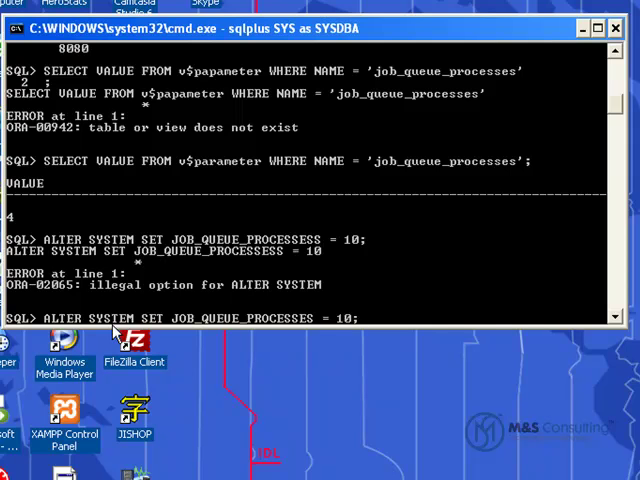
{"action": "key", "text": "Return"}
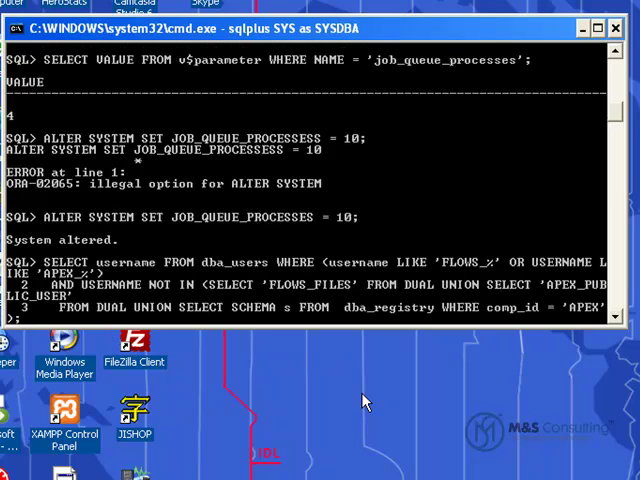
Step: Run the dba_users query for FLOWS_% and APEX_% usernames, showing APEX_030200 and FLOWS_020100
{"action": "key", "text": "Return"}
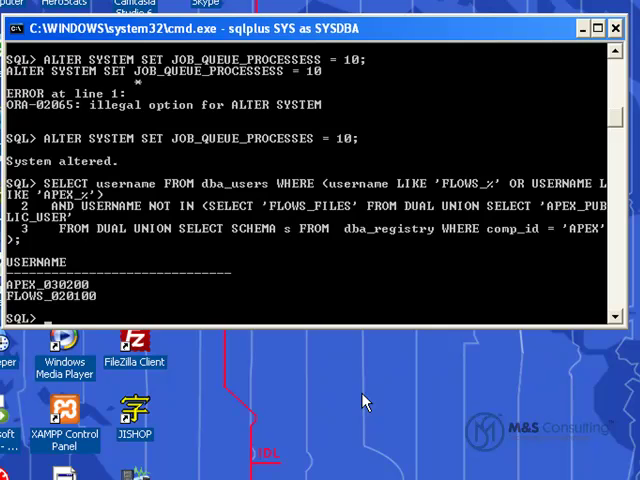
Step: Drop the APEX_030200 user with CASCADE
{"action": "type", "text": "DROP USER"}
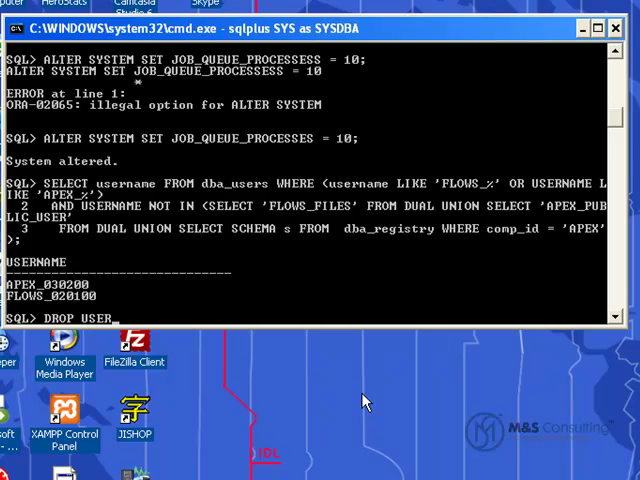
{"action": "type", "text": "APEX"}
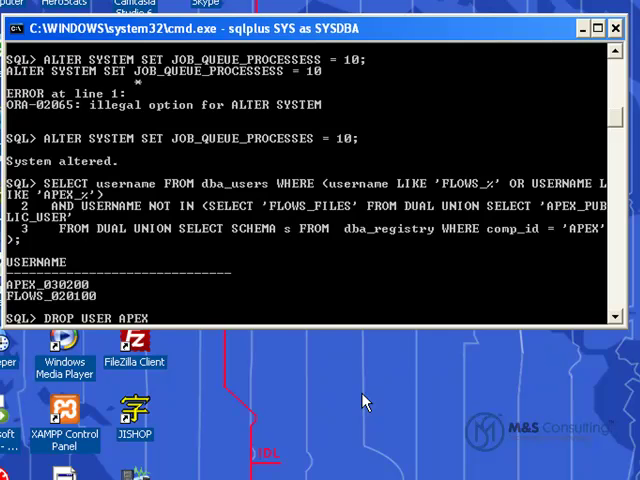
{"action": "type", "text": "_02"}
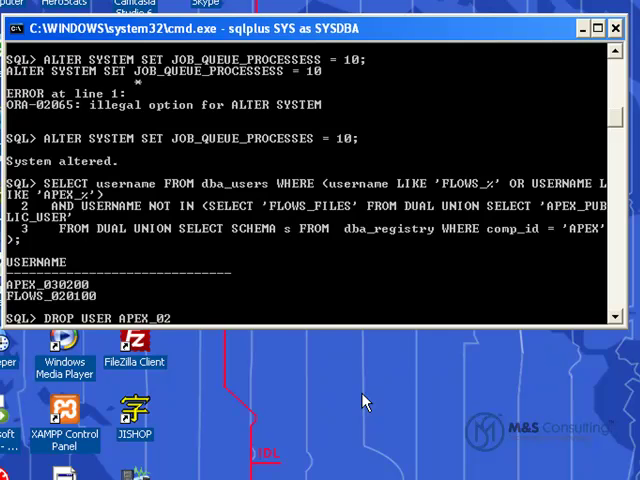
{"action": "type", "text": "02"}
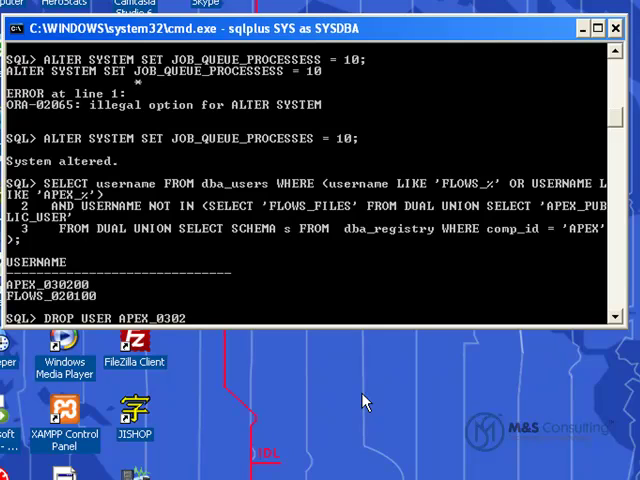
{"action": "type", "text": "00"}
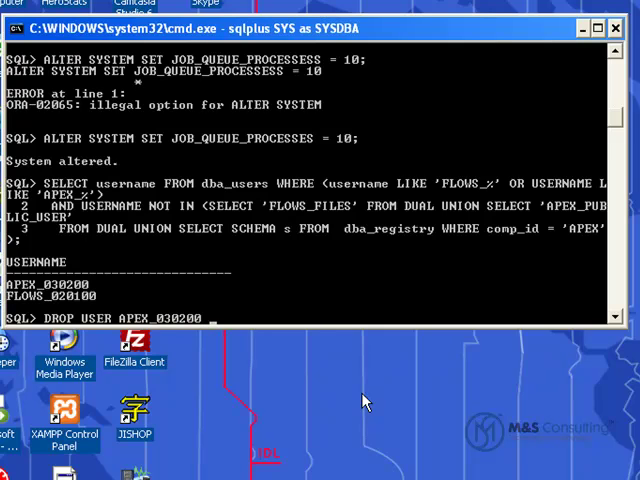
{"action": "type", "text": "CASCADE;"}
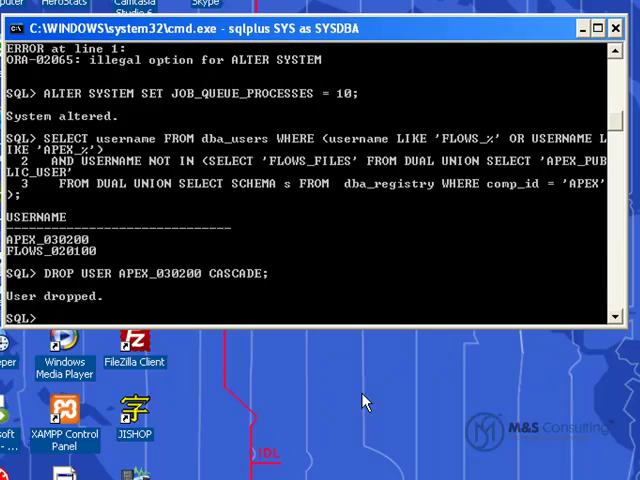
Step: Drop the FLOWS_020100 user with CASCADE and exit SQL*Plus
{"action": "type", "text": "D"}
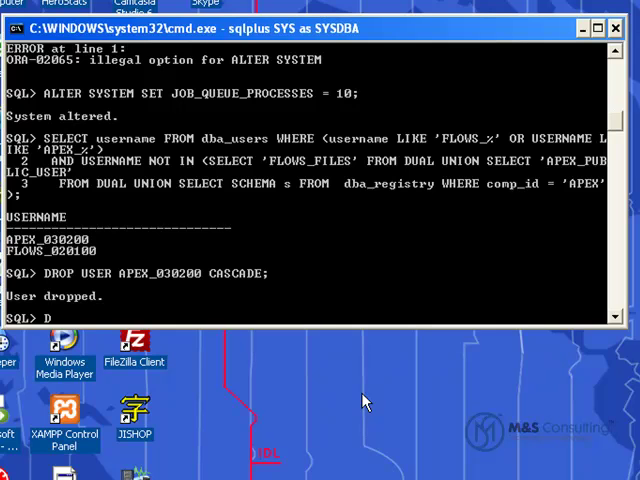
{"action": "type", "text": "ROP USER"}
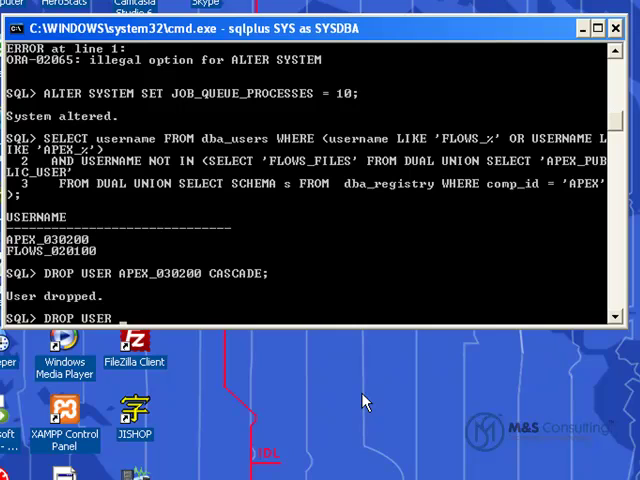
{"action": "type", "text": "FLOWS"}
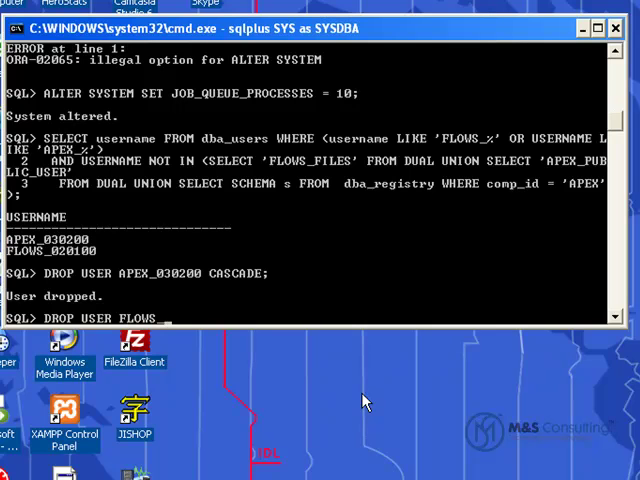
{"action": "type", "text": "020100 CASCADE;"}
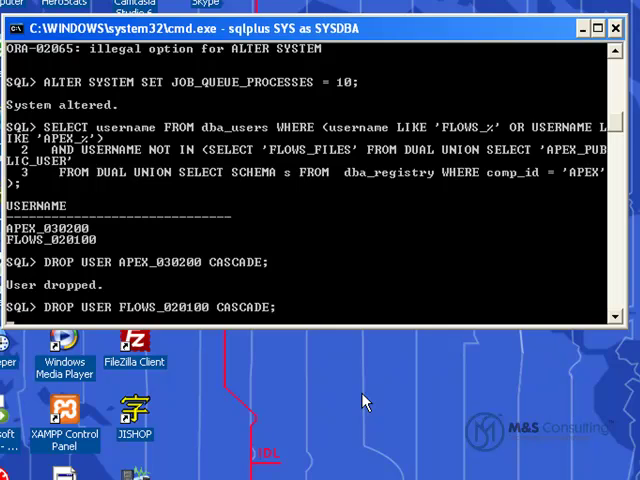
{"action": "key", "text": "Return"}
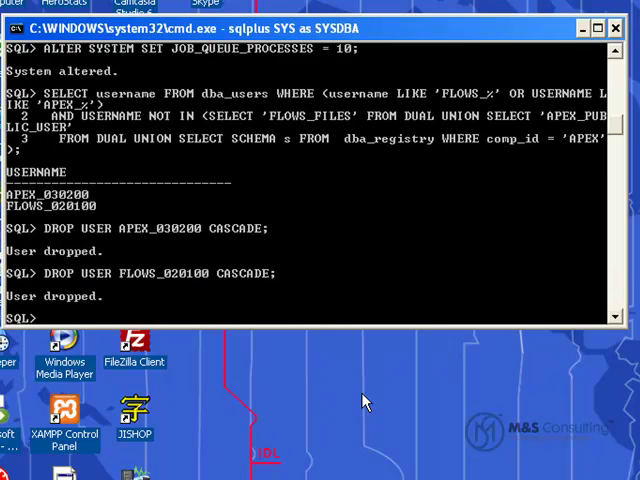
{"action": "type", "text": "exit"}
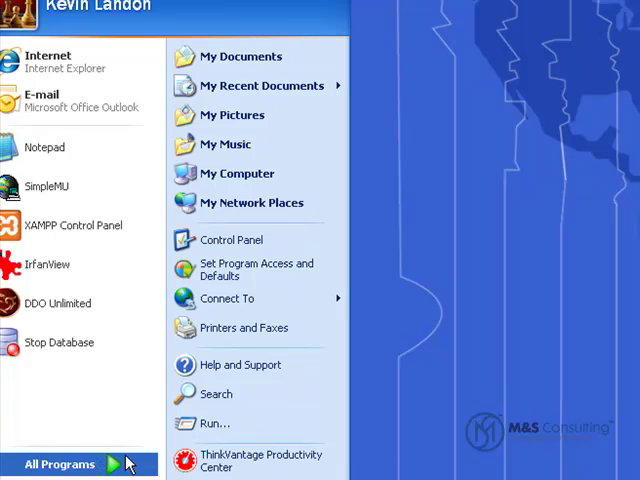
Step: Launch Oracle Database 10g Express Edition's Get Started page from All Programs
{"action": "left_click", "coordinate": [60, 464]}
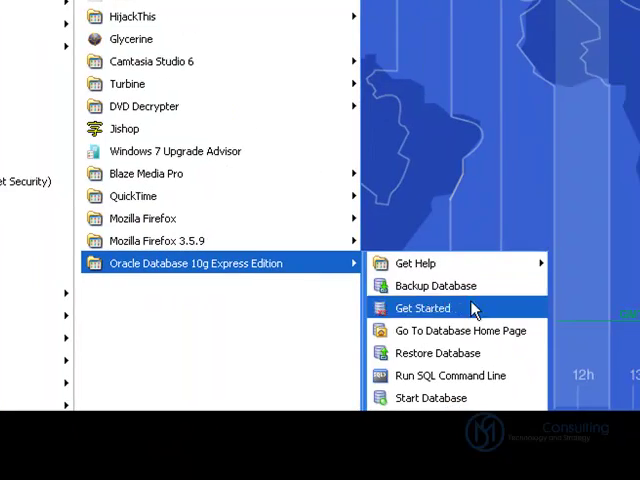
{"action": "left_click", "coordinate": [422, 308]}
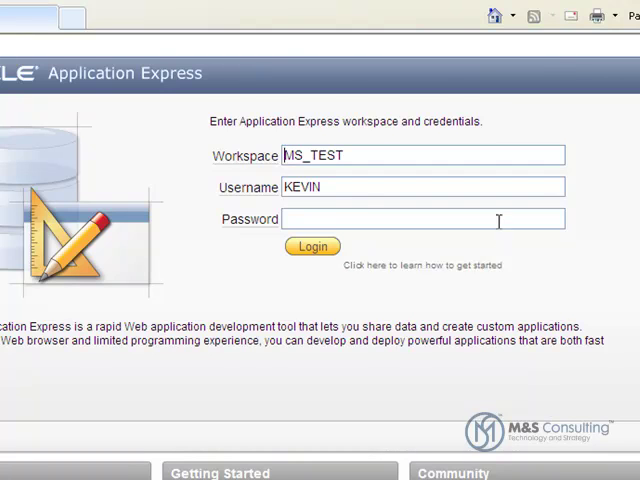
{"action": "mouse_move", "coordinate": [266, 306]}
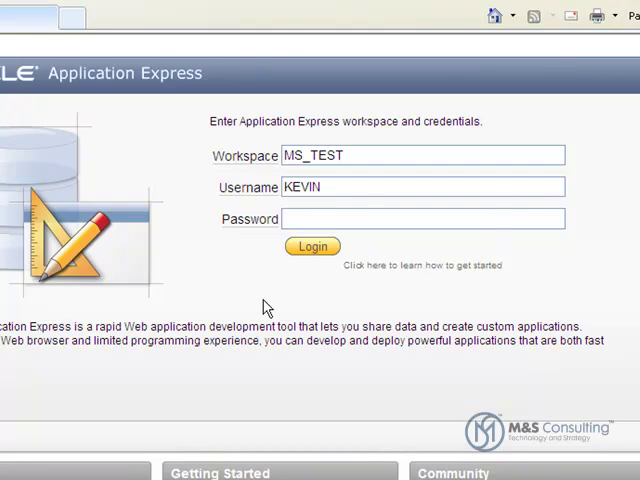
Step: Log in as KEVIN to the MS_TEST workspace and scroll its home page
{"action": "type", "text": "••••"}
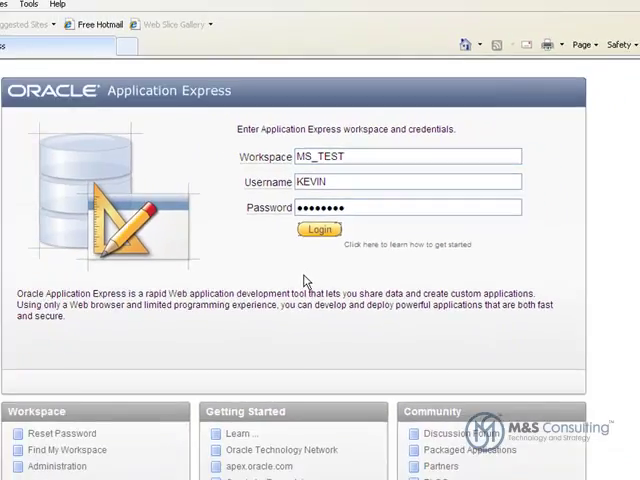
{"action": "left_click", "coordinate": [319, 229]}
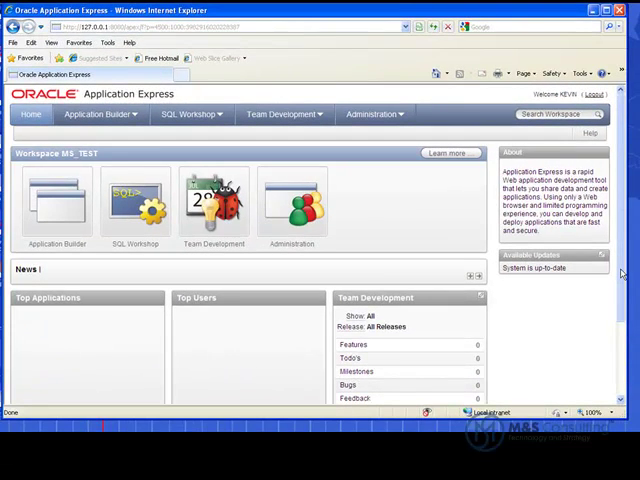
{"action": "scroll", "scroll_direction": "down", "scroll_amount": 3}
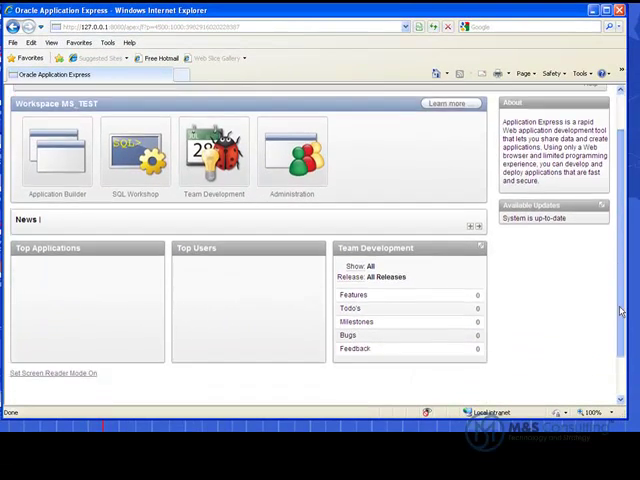